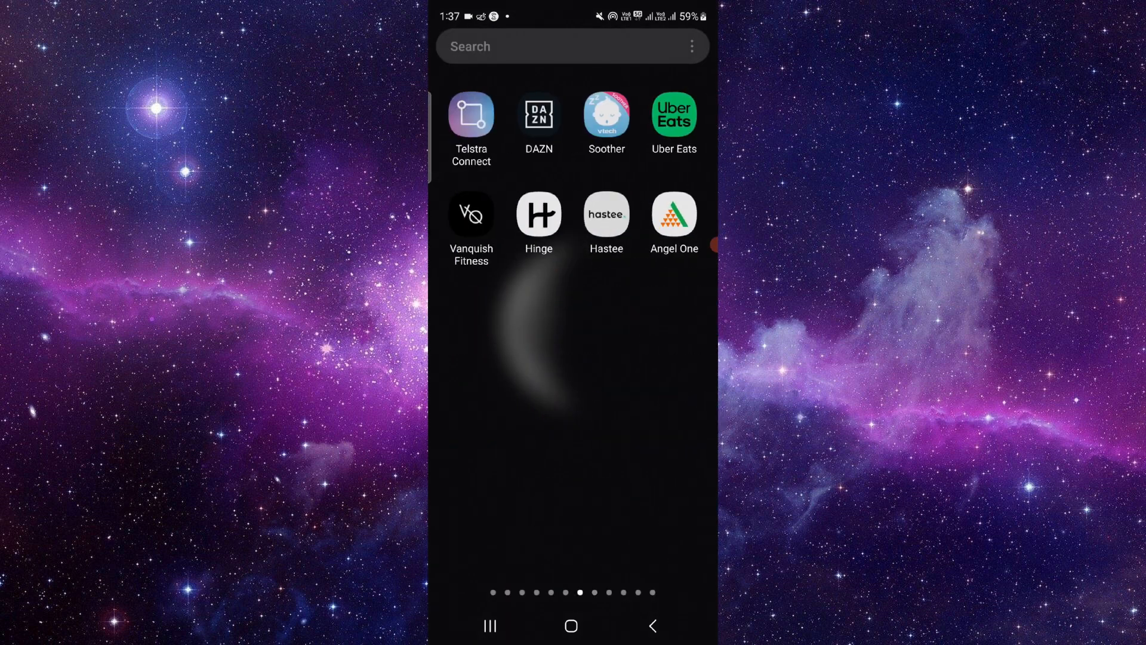
Reach Telstra Connect's App info page via the icon's quick options and view its usage details
{"action": "left_click", "coordinate": [471, 114]}
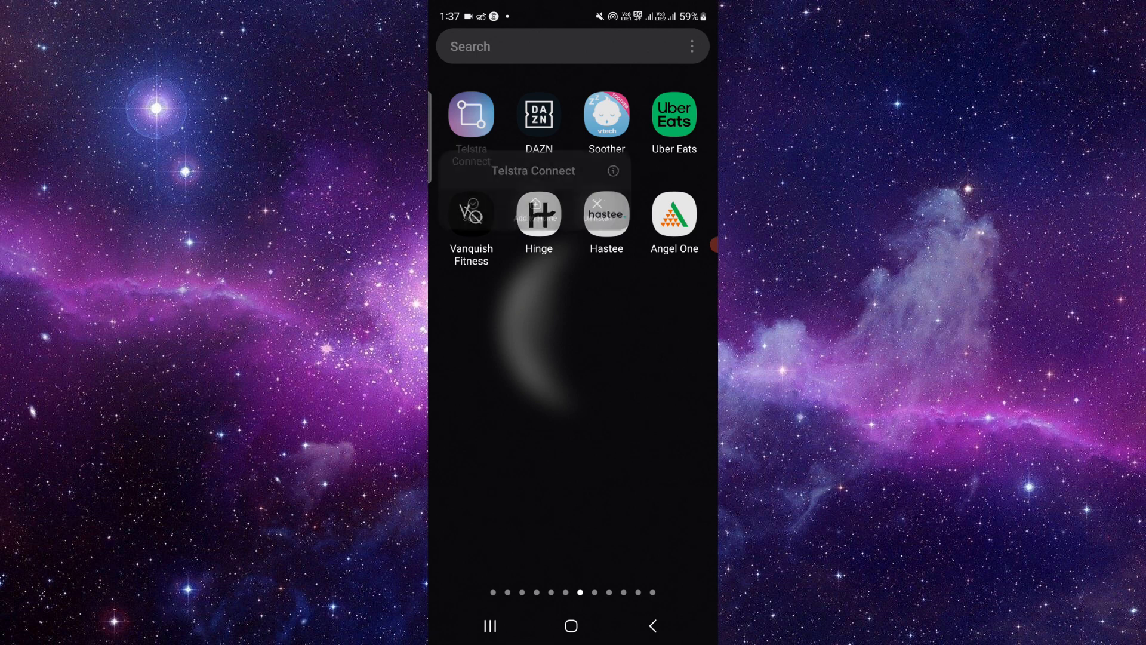
{"action": "left_click", "coordinate": [612, 171]}
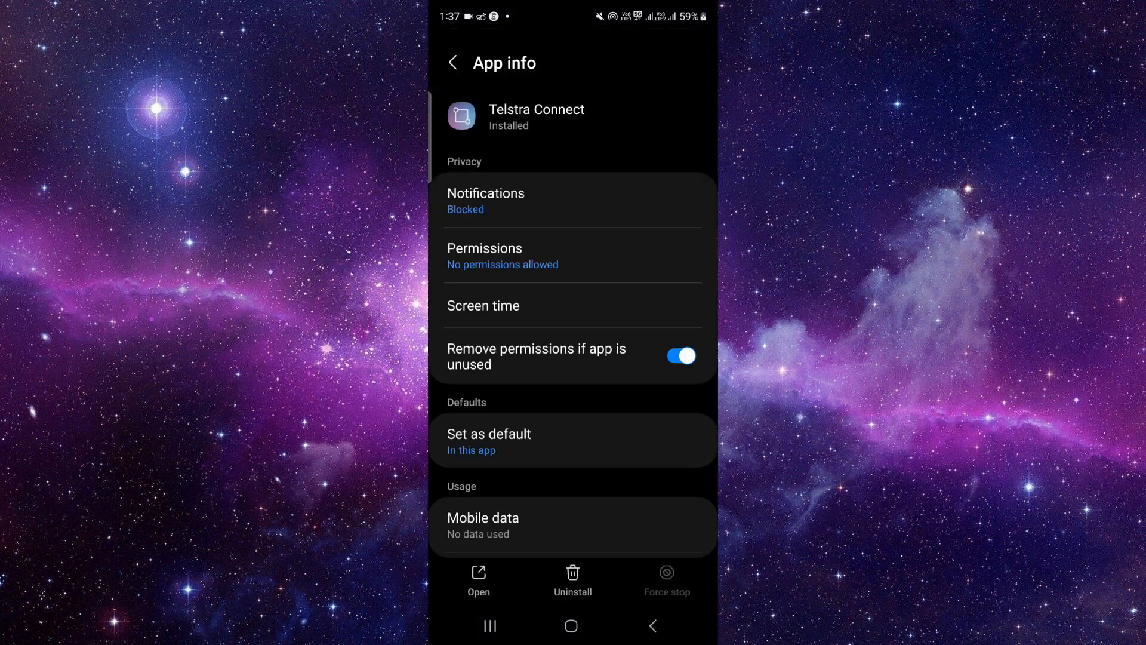
{"action": "scroll", "scroll_direction": "down", "scroll_amount": 3}
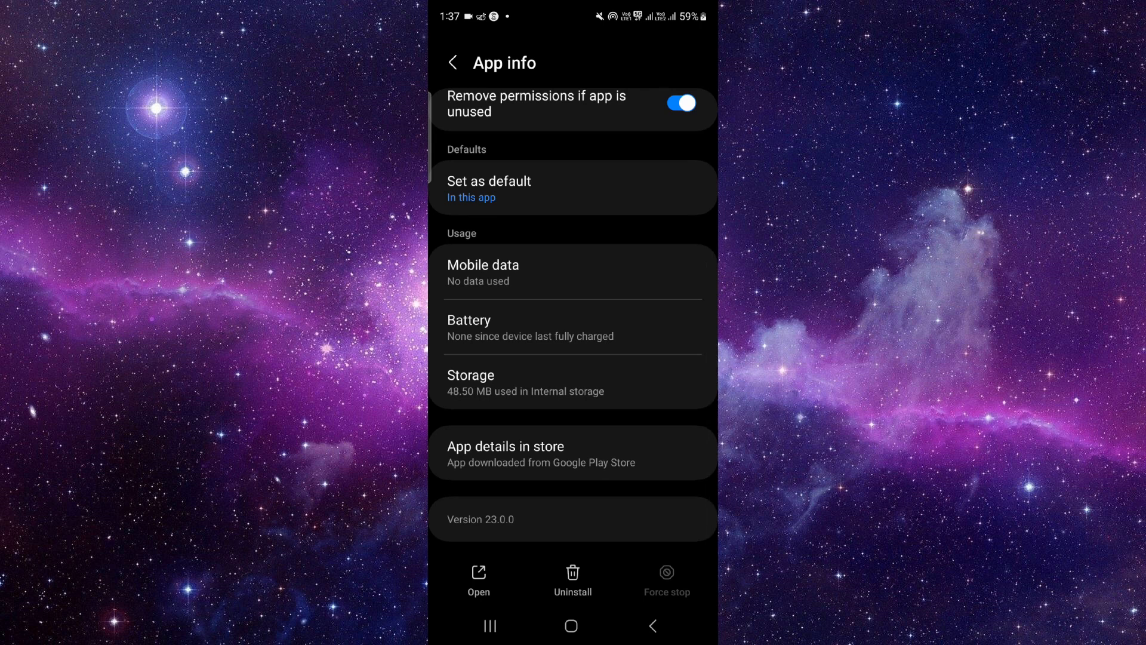
From App details in store, uninstall Telstra Connect and confirm, leaving the Install button
{"action": "left_click", "coordinate": [505, 452]}
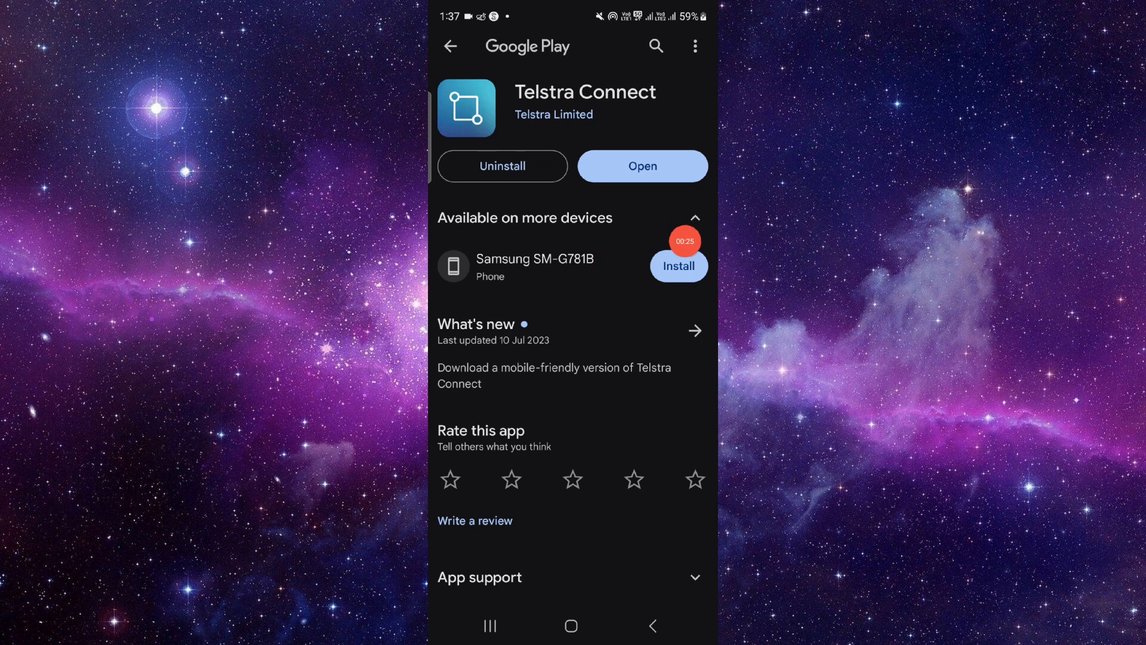
{"action": "left_click", "coordinate": [502, 166]}
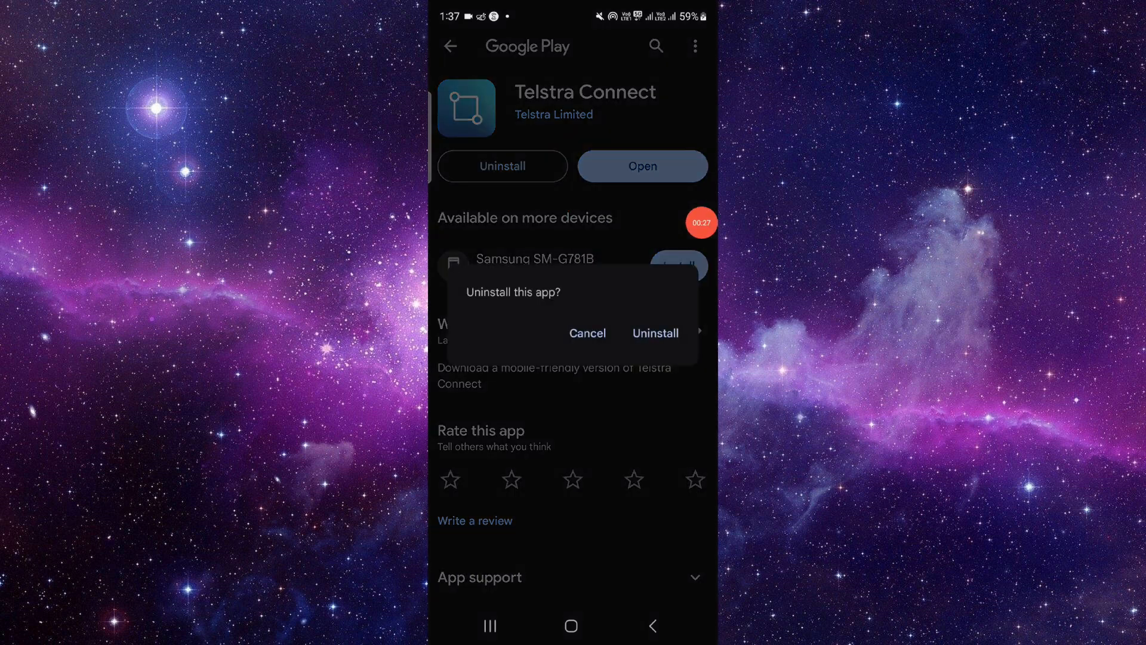
{"action": "left_click", "coordinate": [654, 333]}
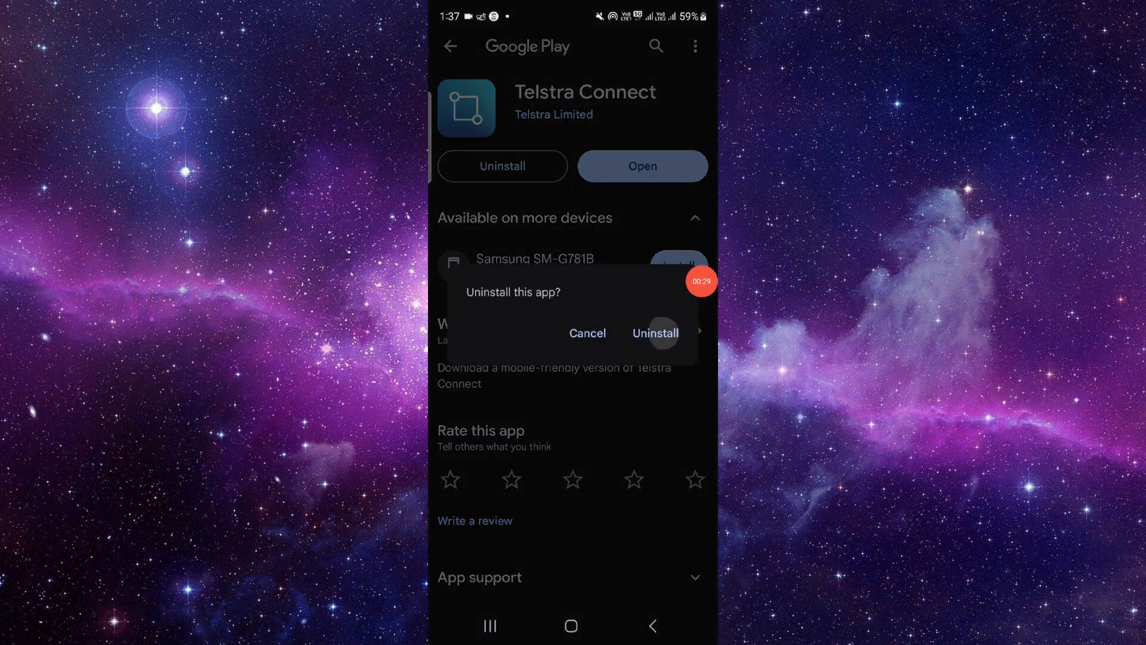
{"action": "left_click", "coordinate": [655, 333]}
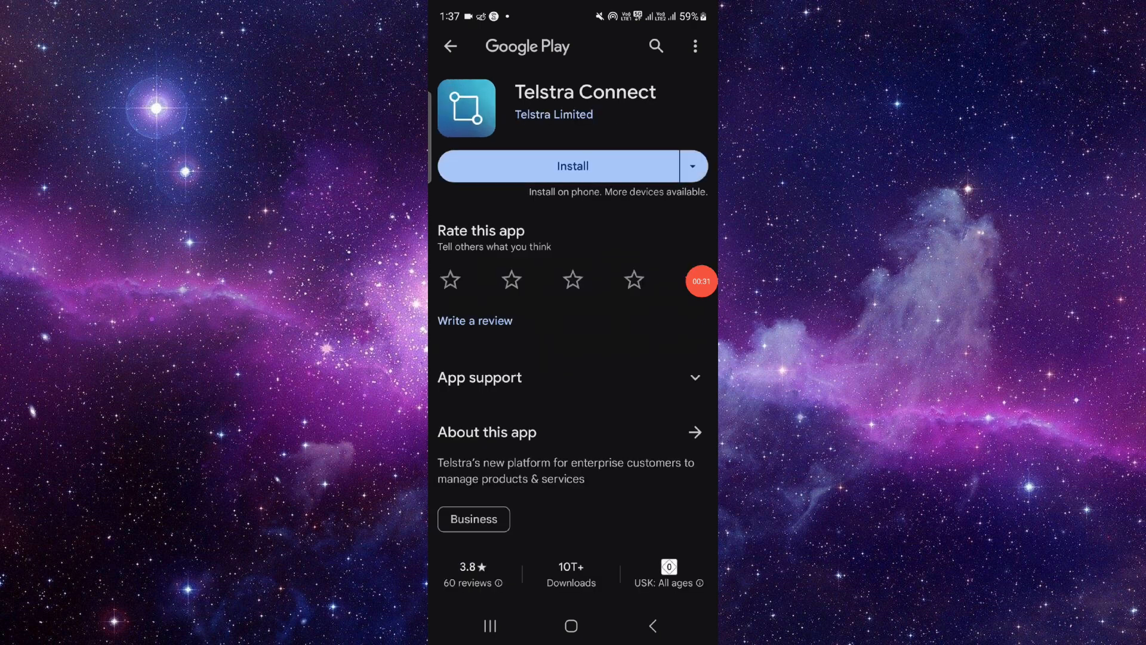